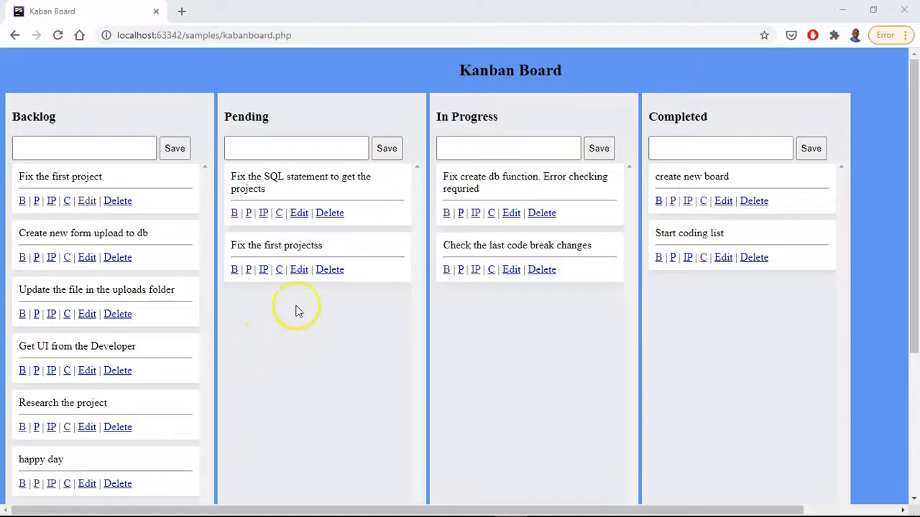
pyautogui.moveTo(309, 194)
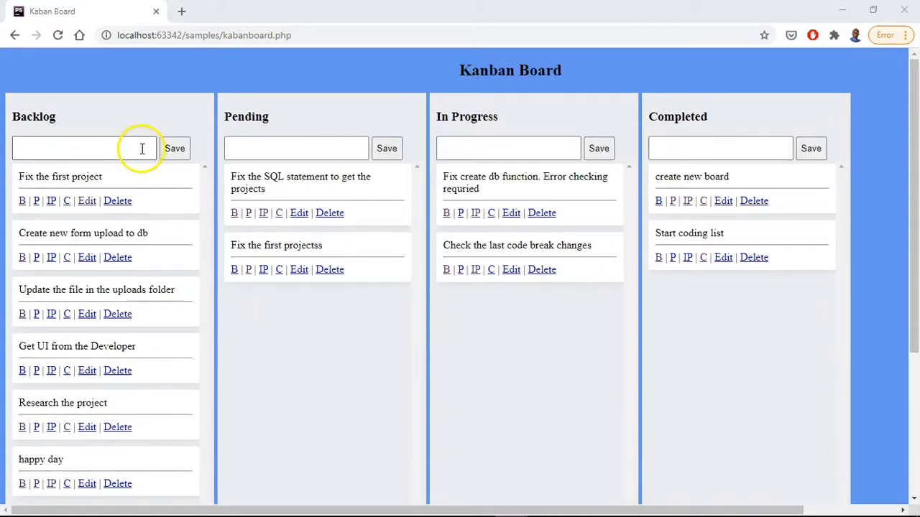
# Add 'start coding website' to Backlog, save it, and move the card to Pending
pyautogui.click(83, 148)
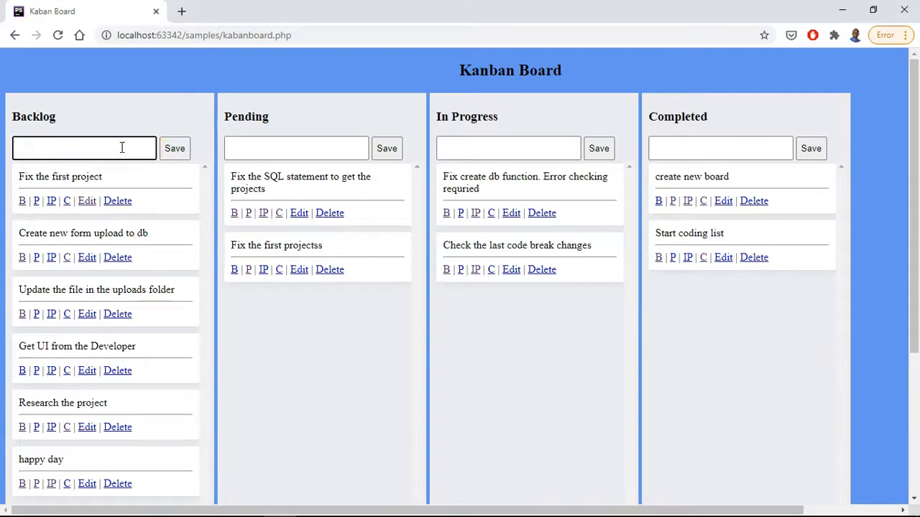
pyautogui.moveTo(124, 142)
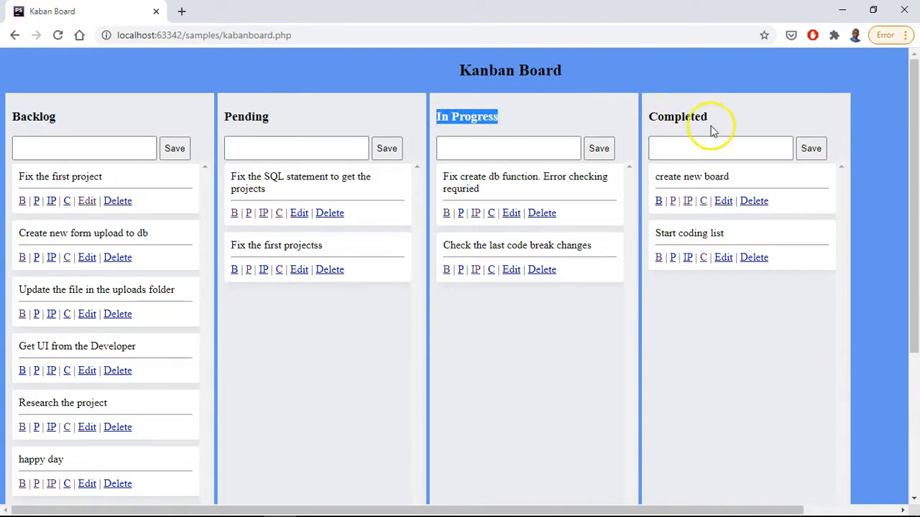
pyautogui.click(77, 148)
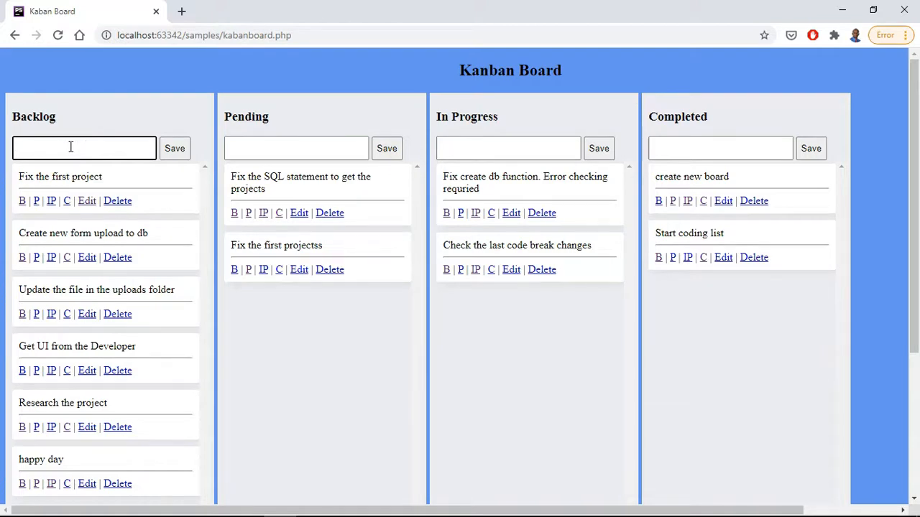
pyautogui.write('start coding')
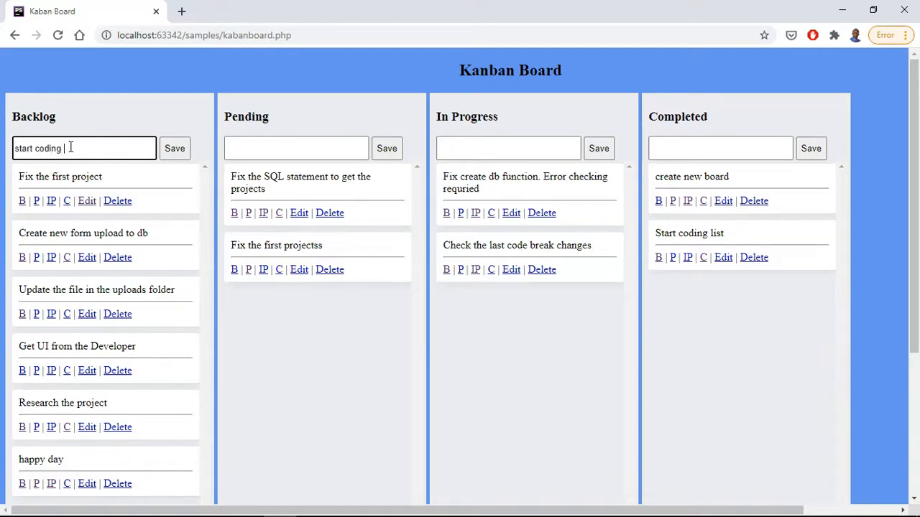
pyautogui.write('websitee')
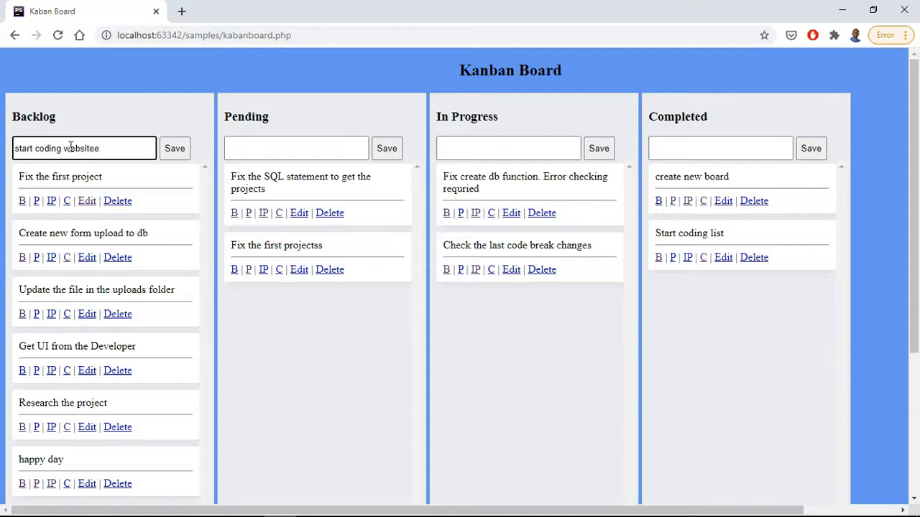
pyautogui.click(175, 148)
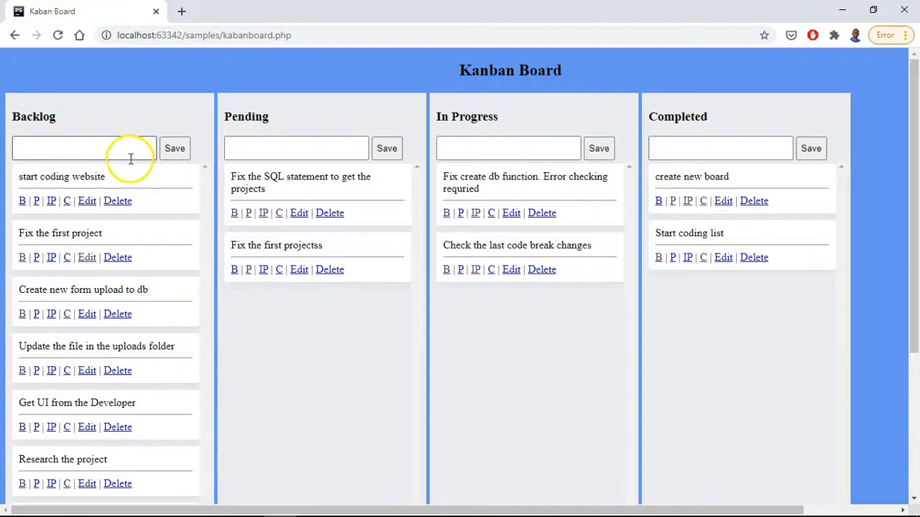
pyautogui.moveTo(728, 139)
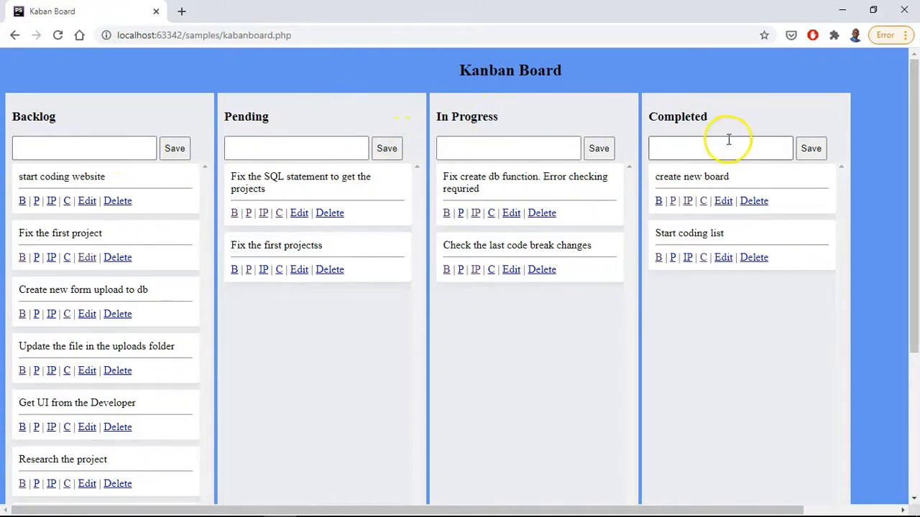
pyautogui.moveTo(586, 111)
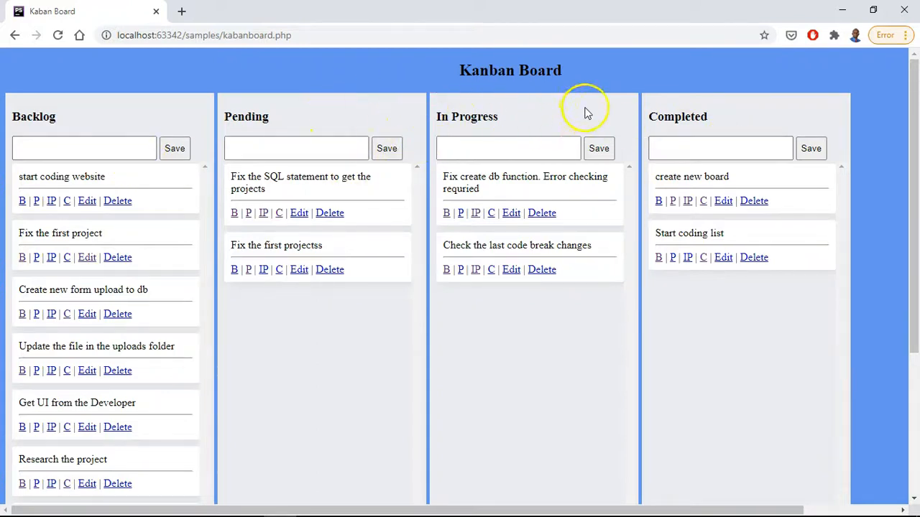
pyautogui.click(295, 148)
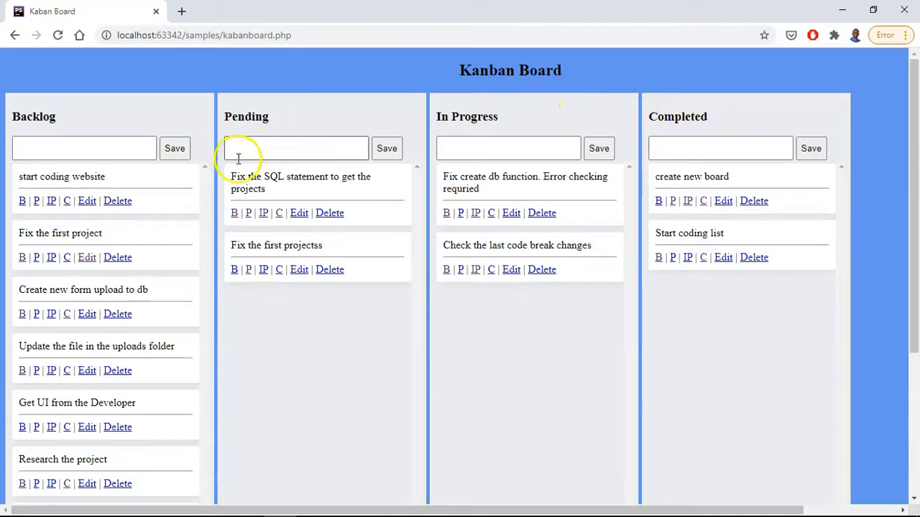
pyautogui.moveTo(279, 219)
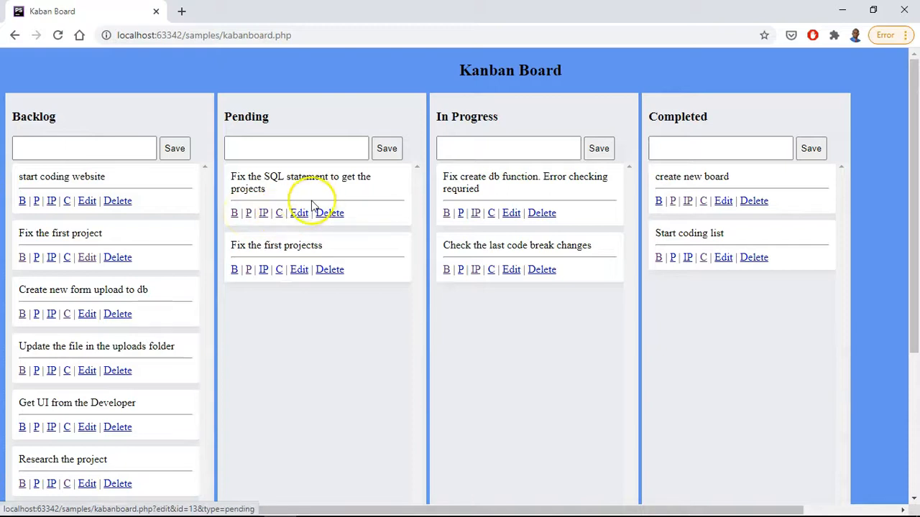
pyautogui.moveTo(36, 201)
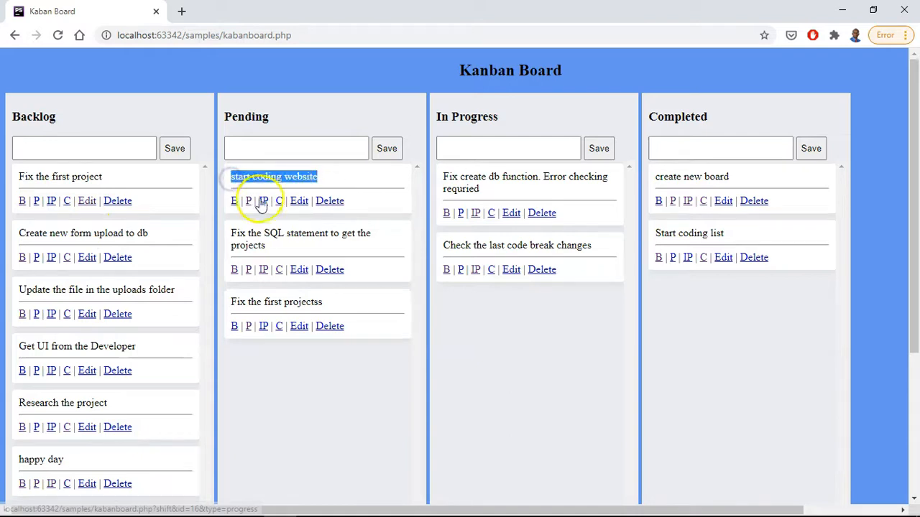
# Rename the Pending task to 'start coding websites', save, then delete the card
pyautogui.click(263, 200)
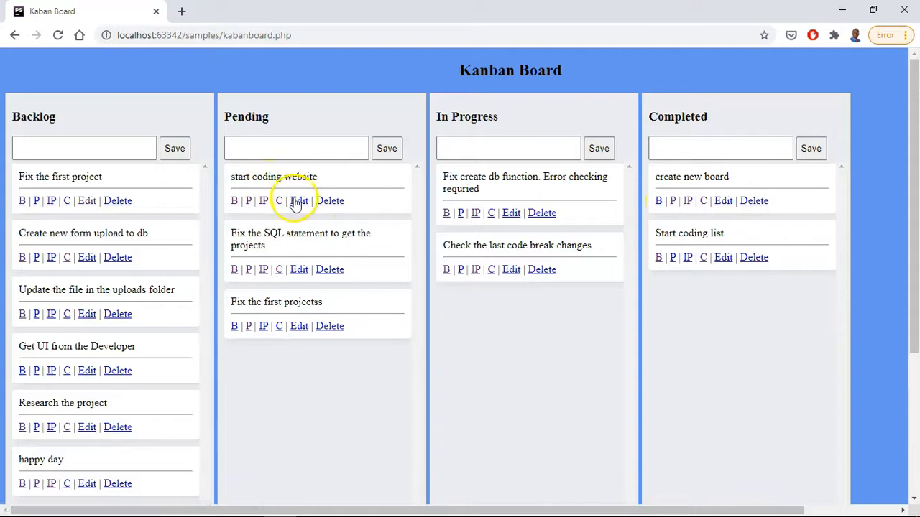
pyautogui.click(298, 200)
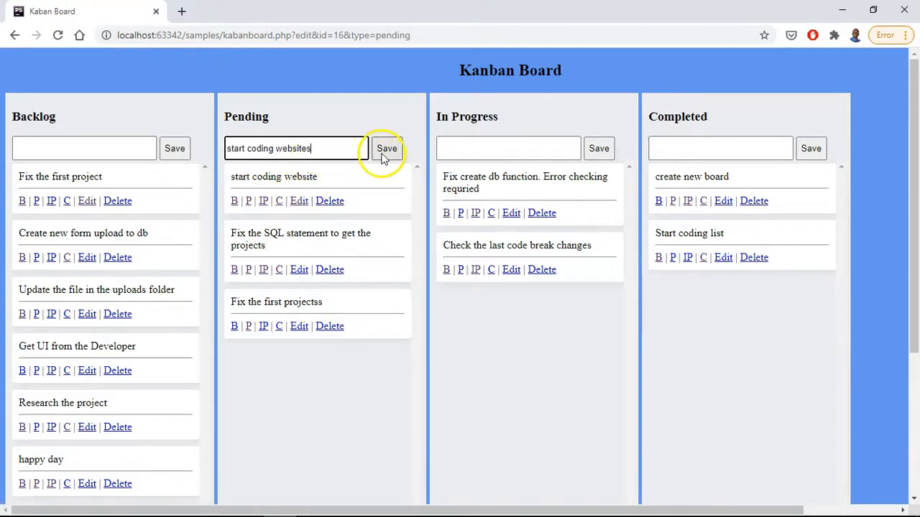
pyautogui.click(387, 149)
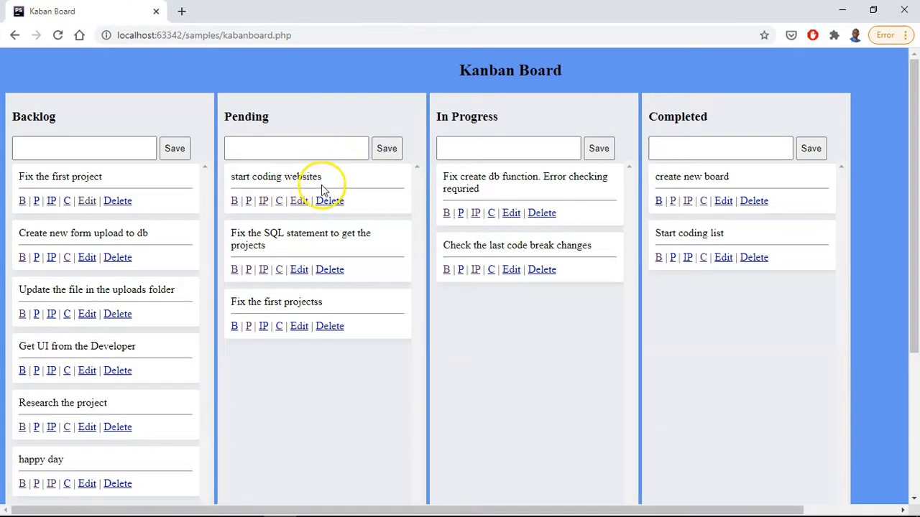
pyautogui.moveTo(329, 201)
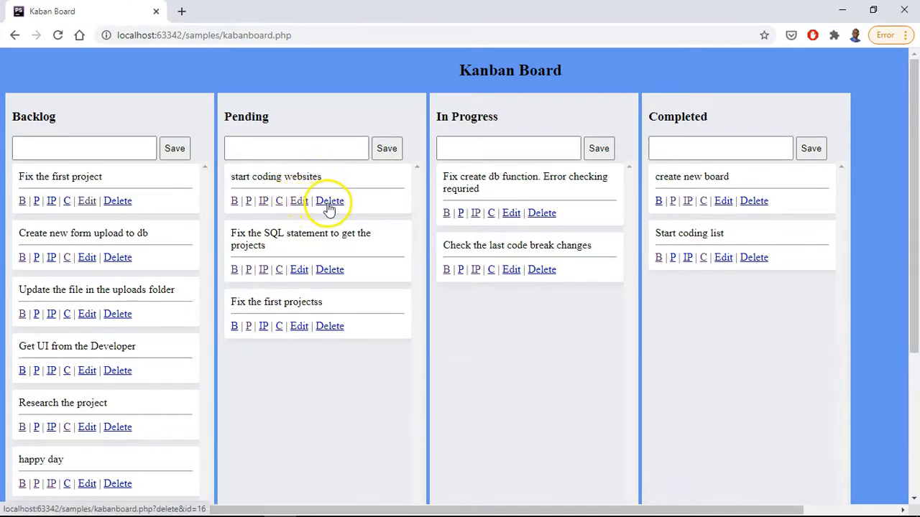
pyautogui.click(329, 201)
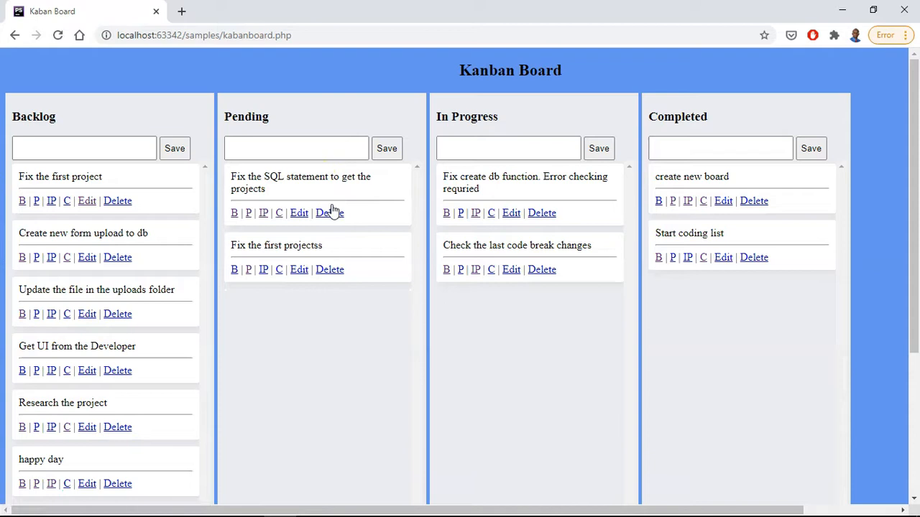
# Scroll down and back up the Kanban Board page to view the task columns
pyautogui.scroll(-3)
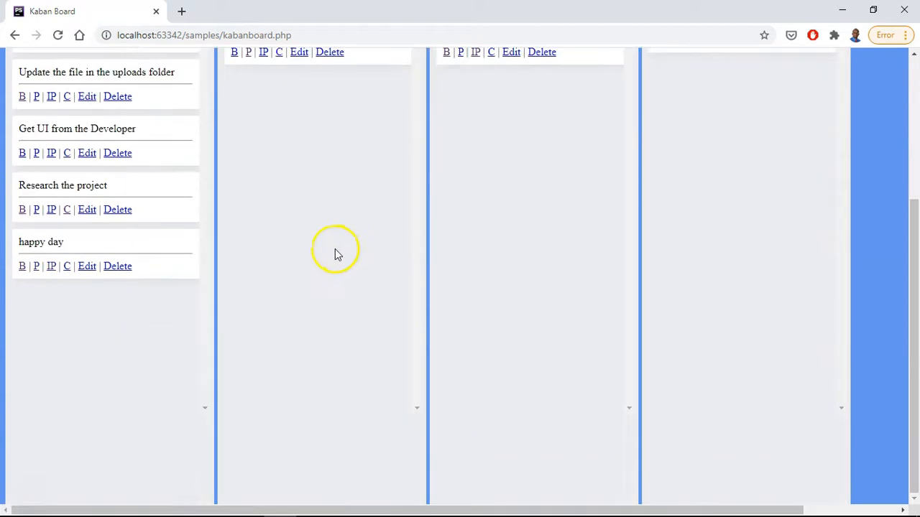
pyautogui.scroll(3)
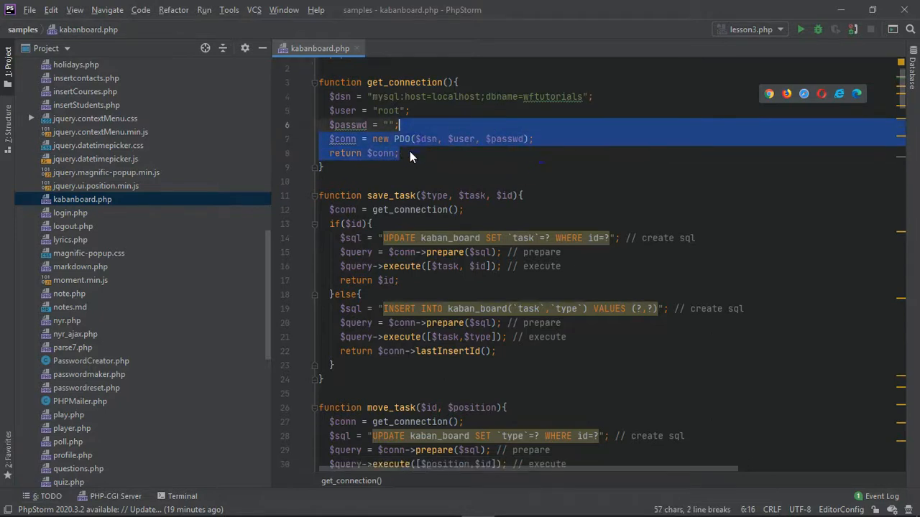
pyautogui.scroll(-3)
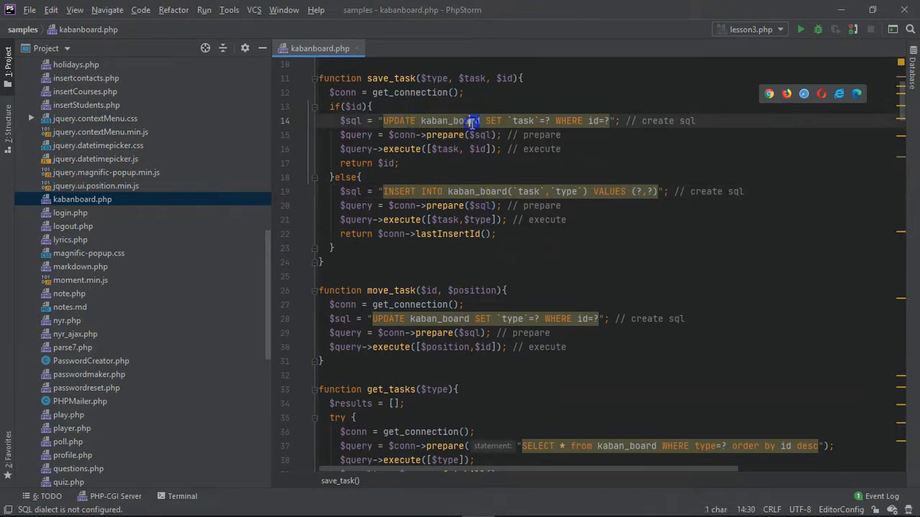
pyautogui.doubleClick(450, 121)
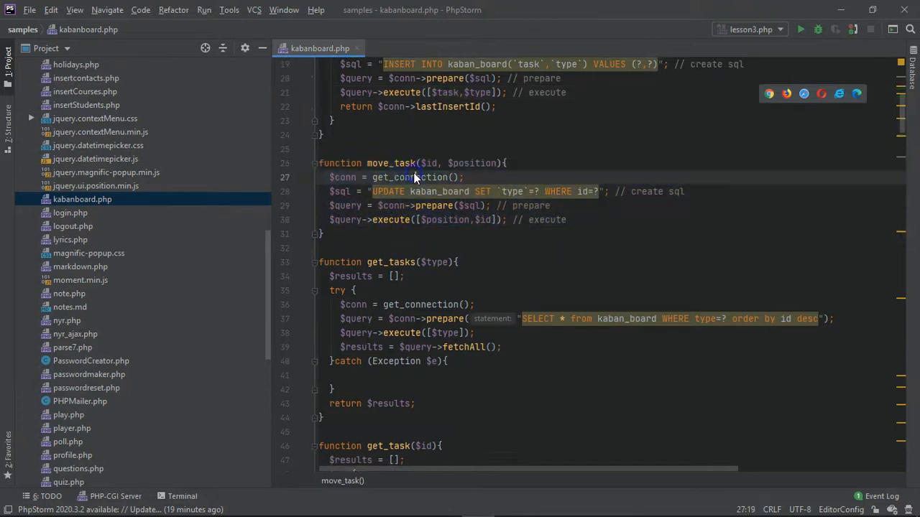
pyautogui.moveTo(416, 169)
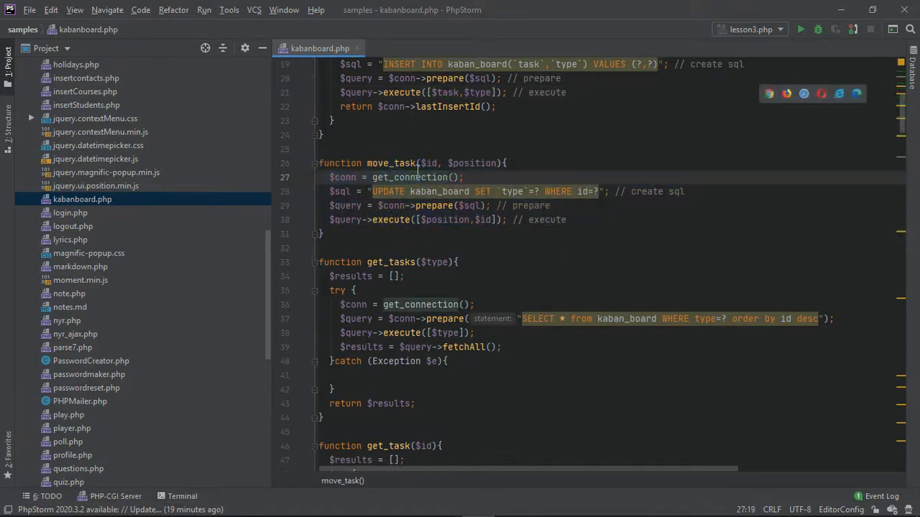
pyautogui.moveTo(411, 163)
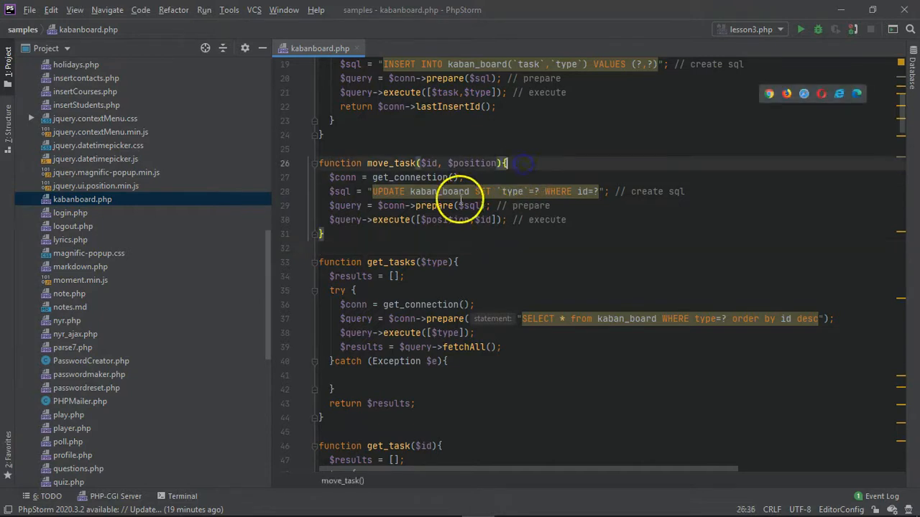
pyautogui.scroll(-3)
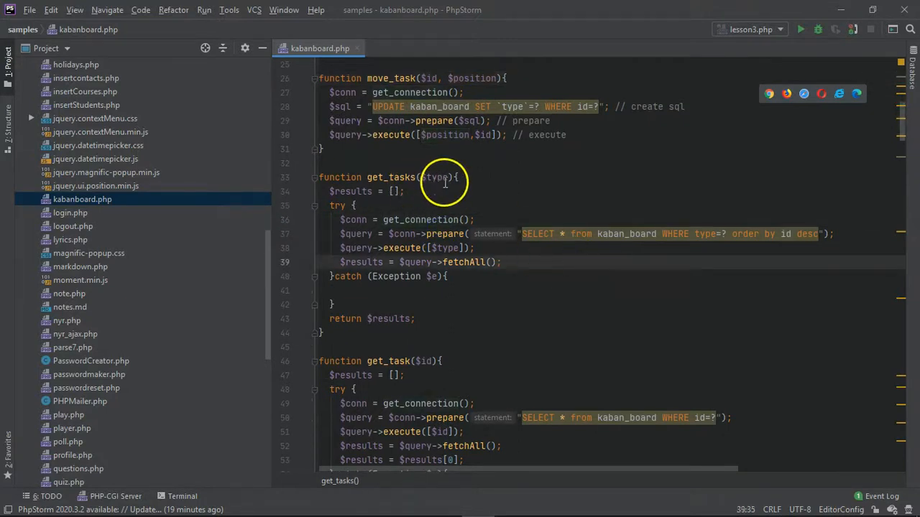
pyautogui.click(429, 177)
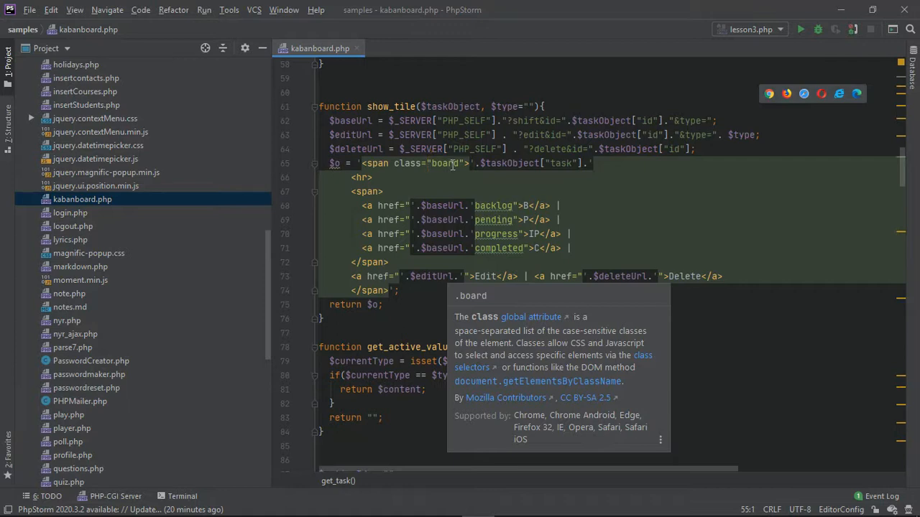
pyautogui.moveTo(459, 190)
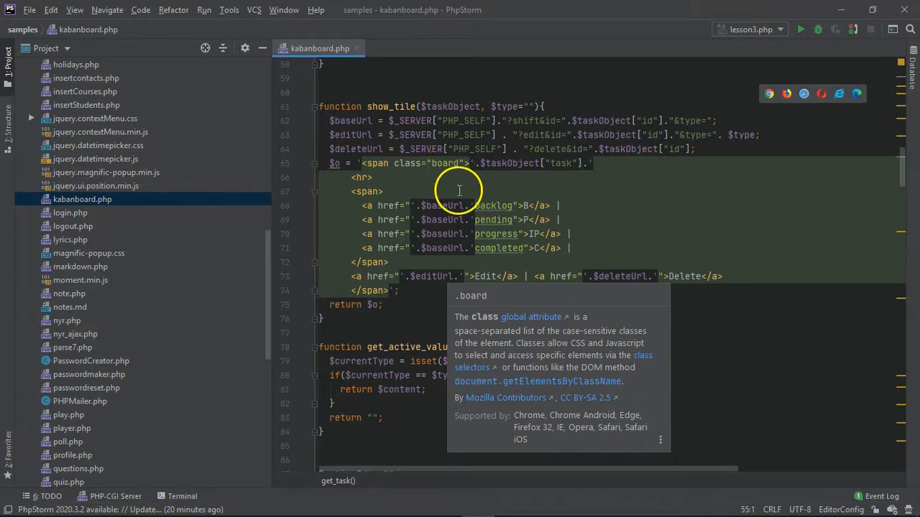
pyautogui.moveTo(467, 172)
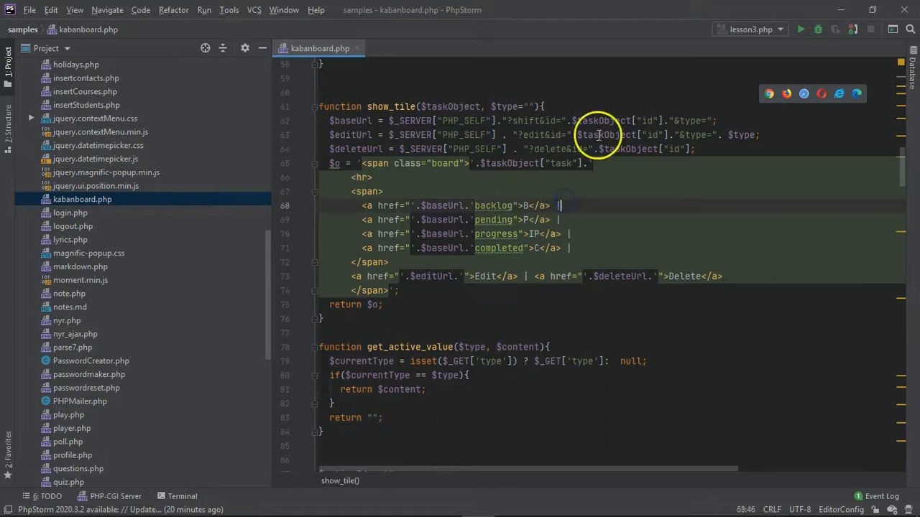
pyautogui.moveTo(596, 121); pyautogui.dragTo(477, 149)
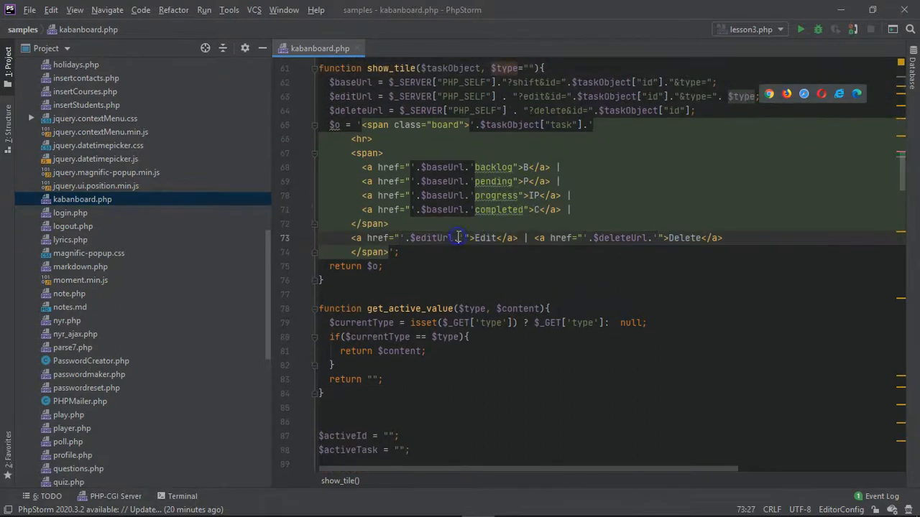
pyautogui.scroll(-3)
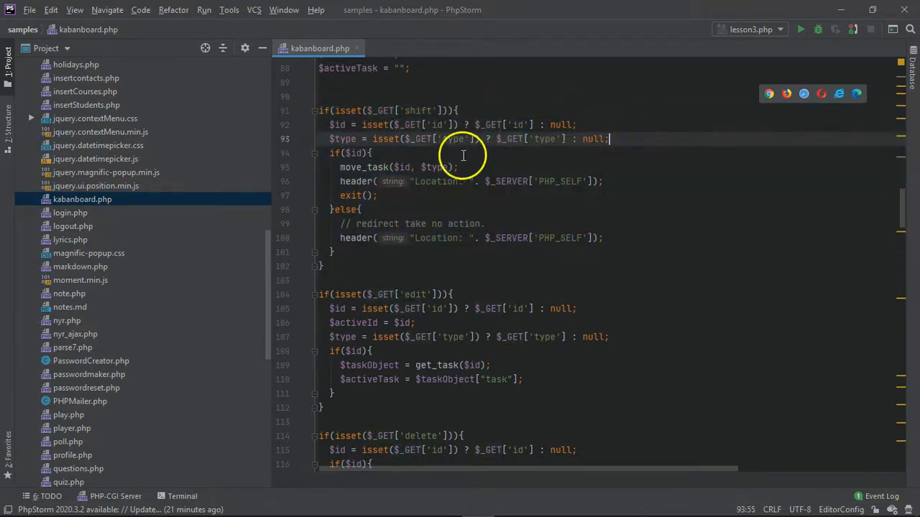
pyautogui.click(462, 167)
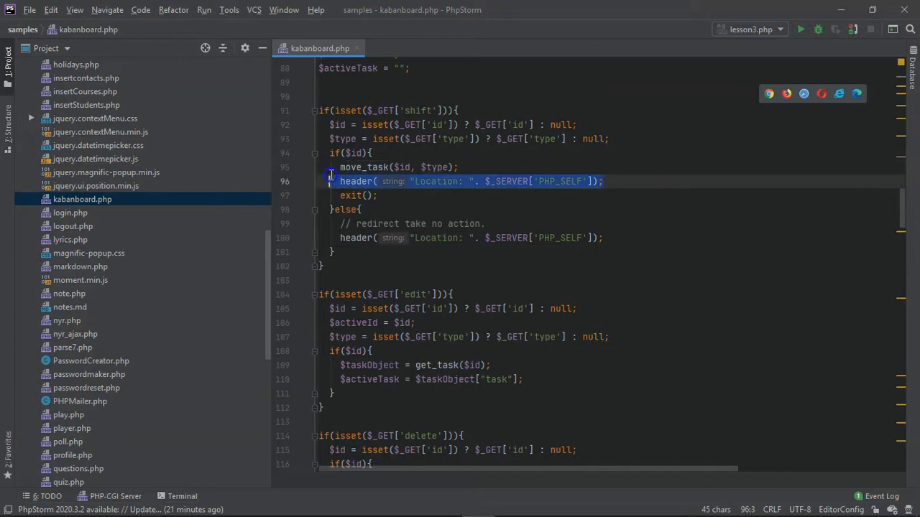
pyautogui.scroll(-3)
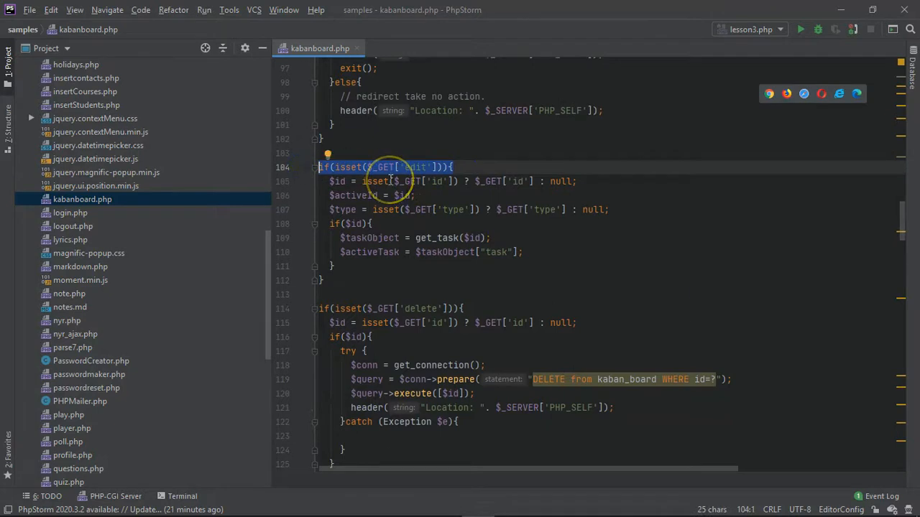
pyautogui.click(467, 166)
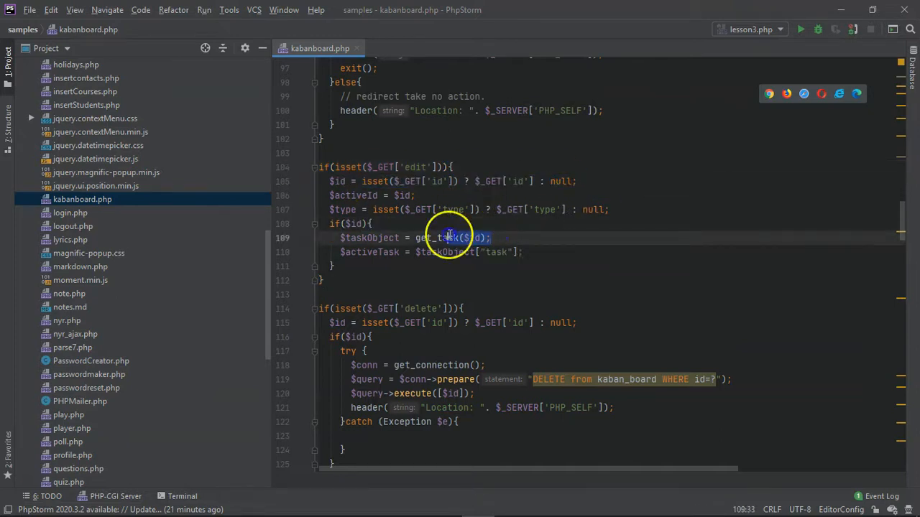
pyautogui.click(393, 253)
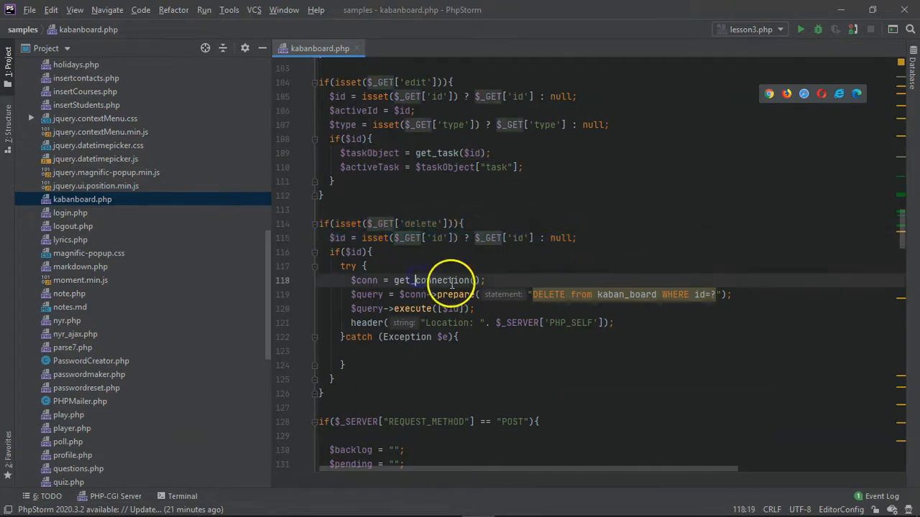
pyautogui.scroll(-3)
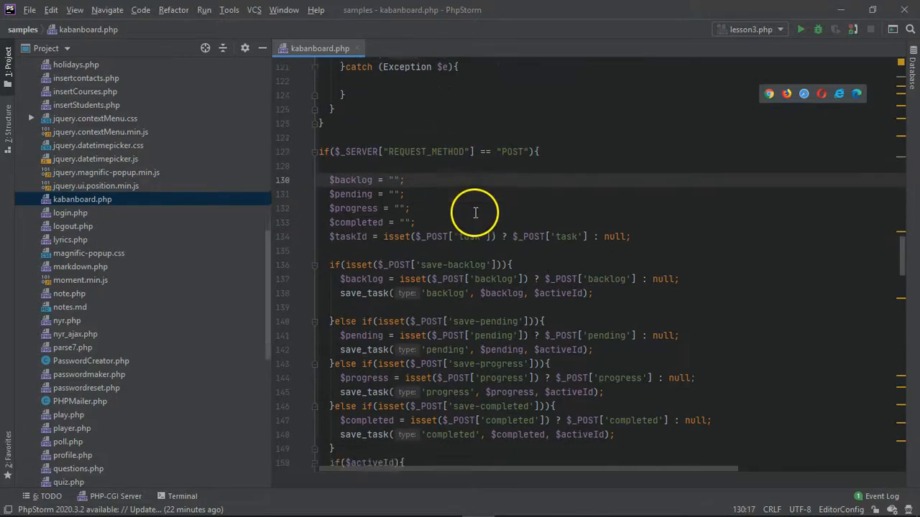
# Scroll down the localhost Kanban Board page showing all four columns
pyautogui.scroll(-3)
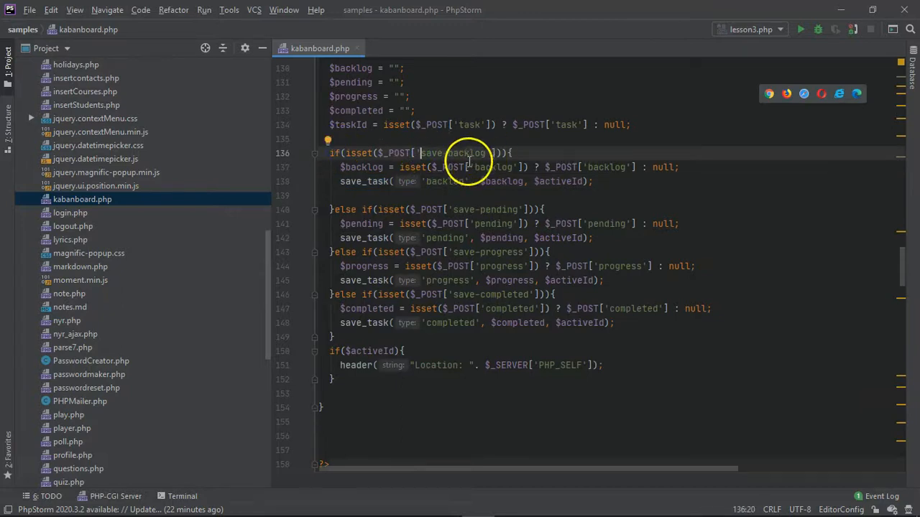
pyautogui.scroll(-3)
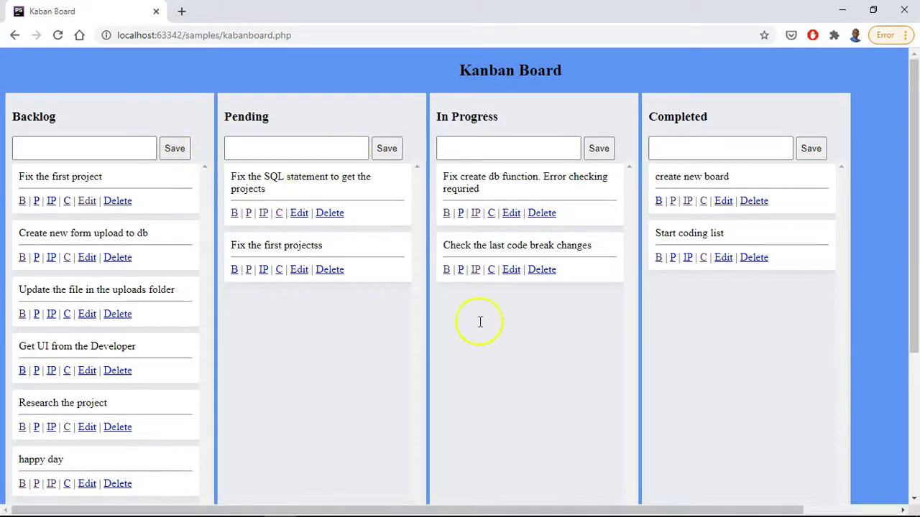
# Scroll kanbanboard.php through the board-column forms and the .board CSS rules
pyautogui.press('alt+tab')
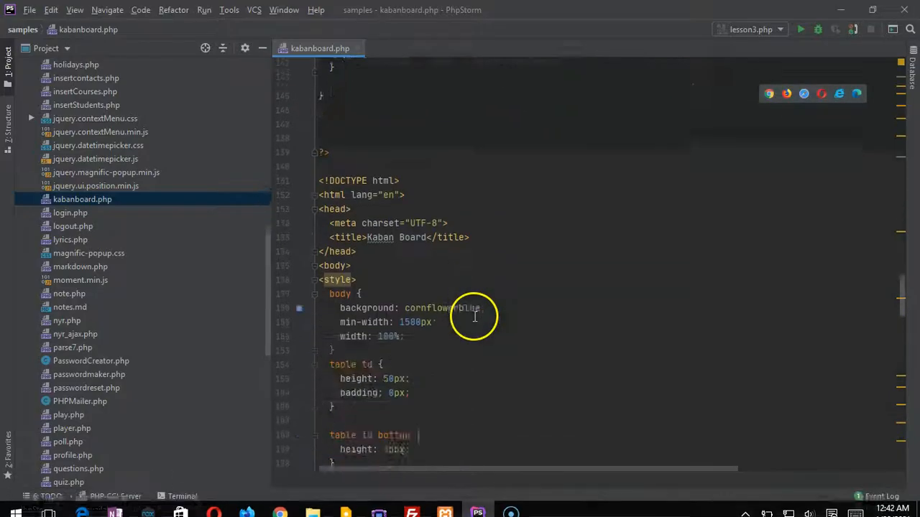
pyautogui.scroll(-3)
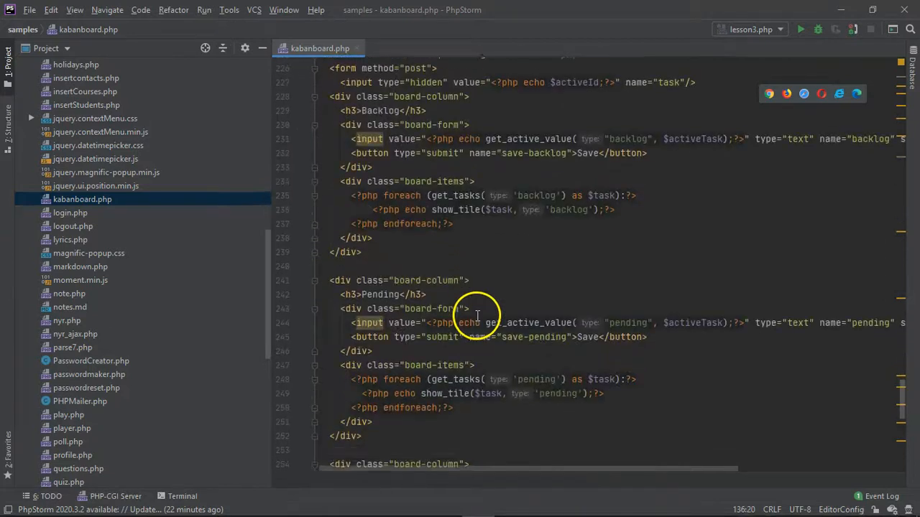
pyautogui.scroll(-3)
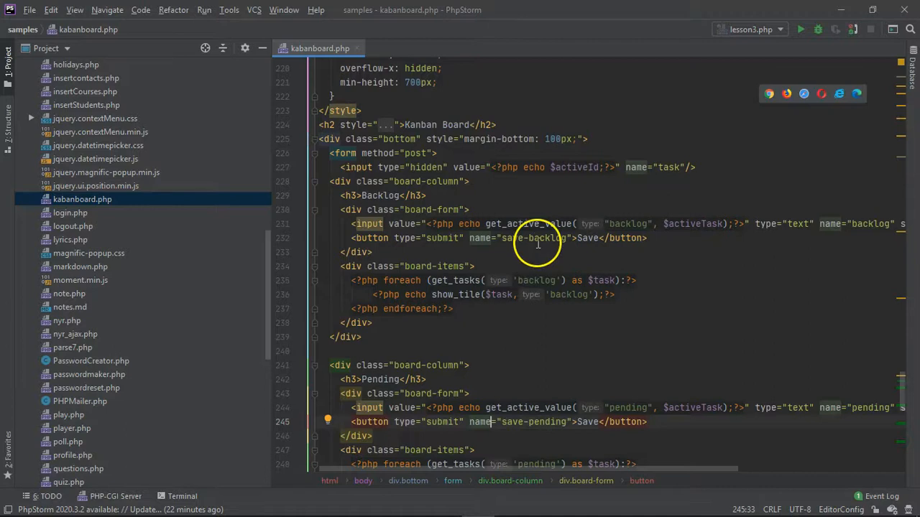
pyautogui.scroll(-3)
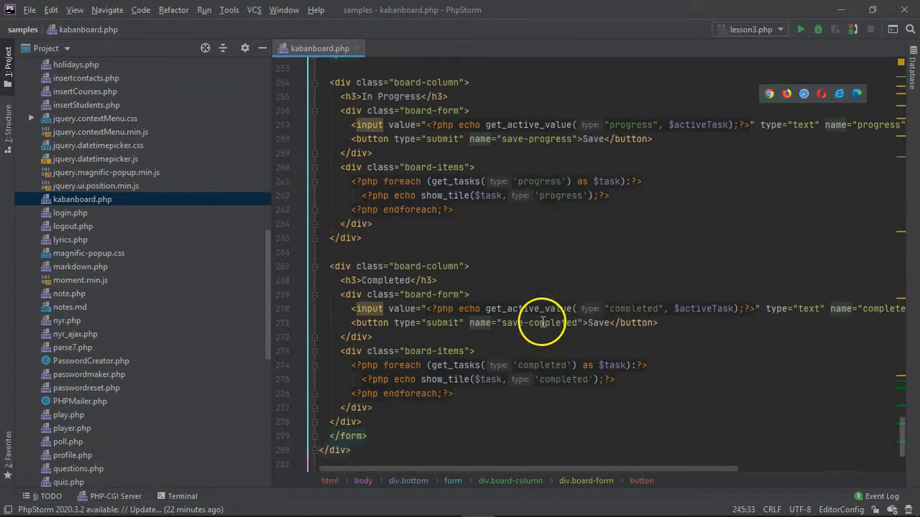
pyautogui.scroll(3)
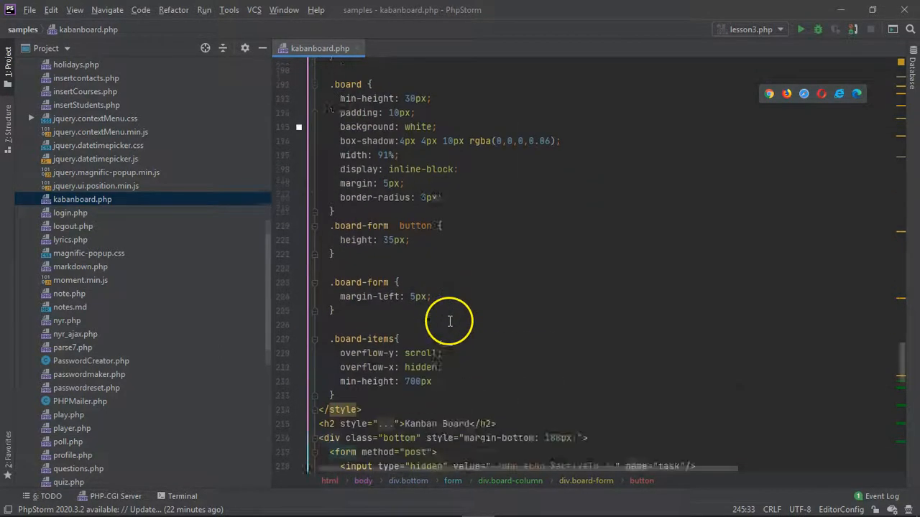
pyautogui.scroll(-3)
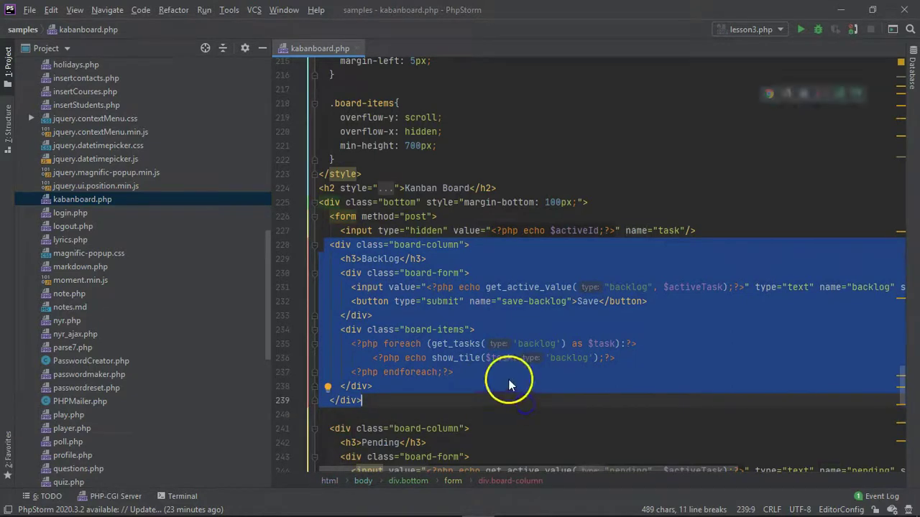
pyautogui.scroll(-3)
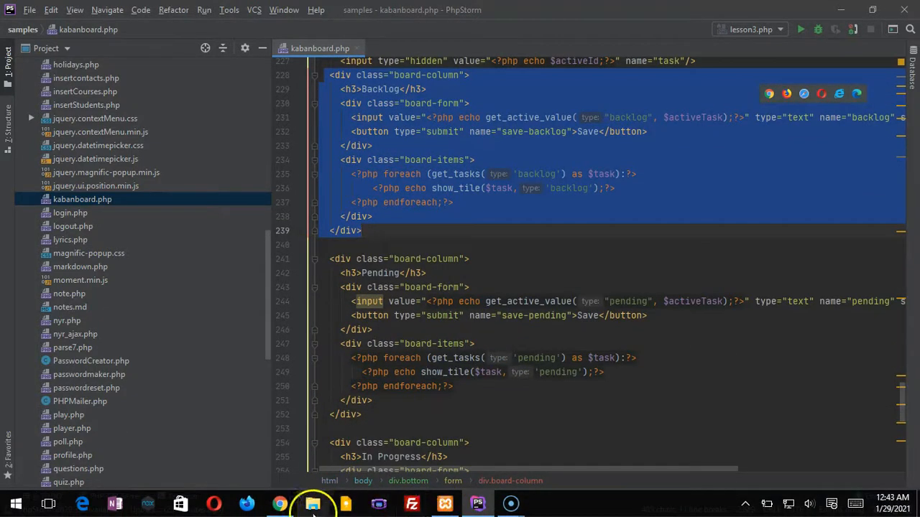
pyautogui.click(273, 504)
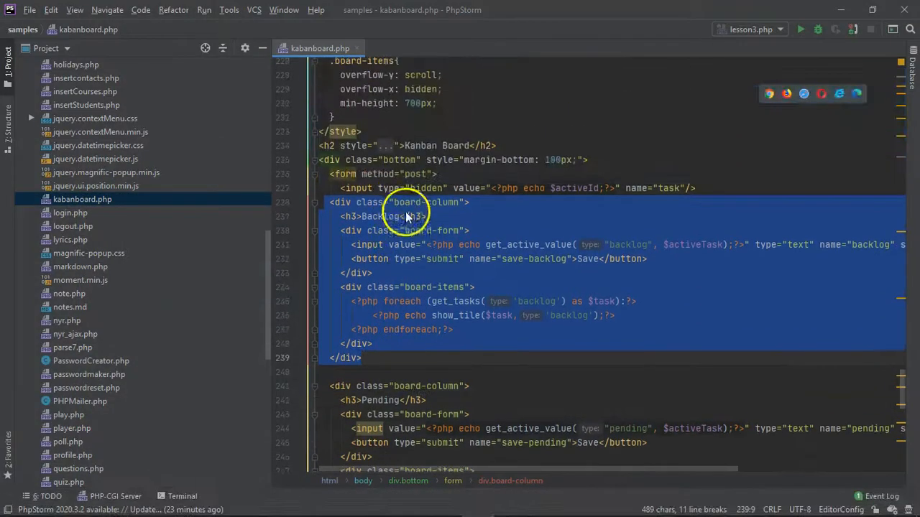
pyautogui.click(366, 244)
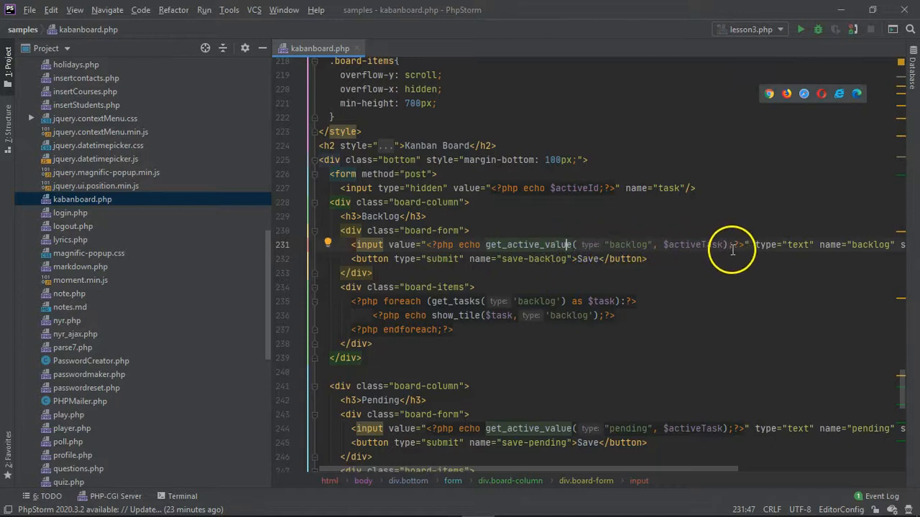
pyautogui.scroll(-3)
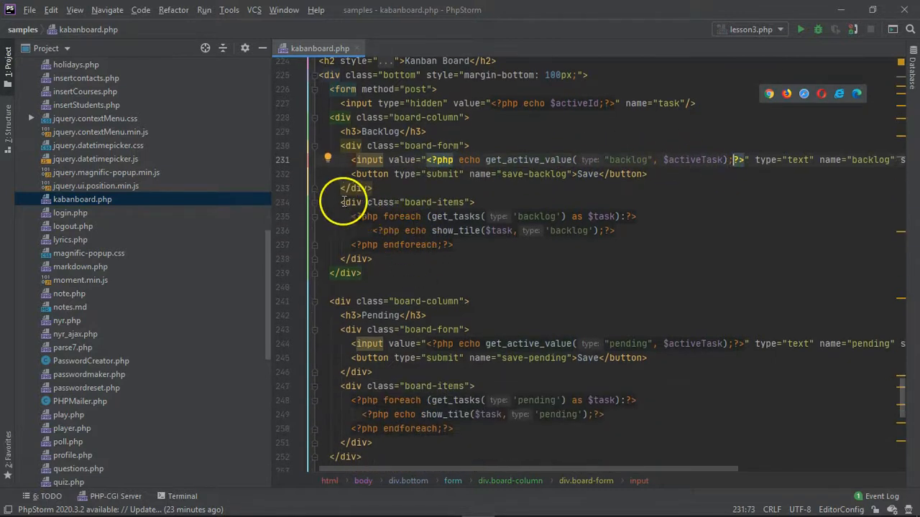
pyautogui.moveTo(344, 202); pyautogui.dragTo(506, 258)
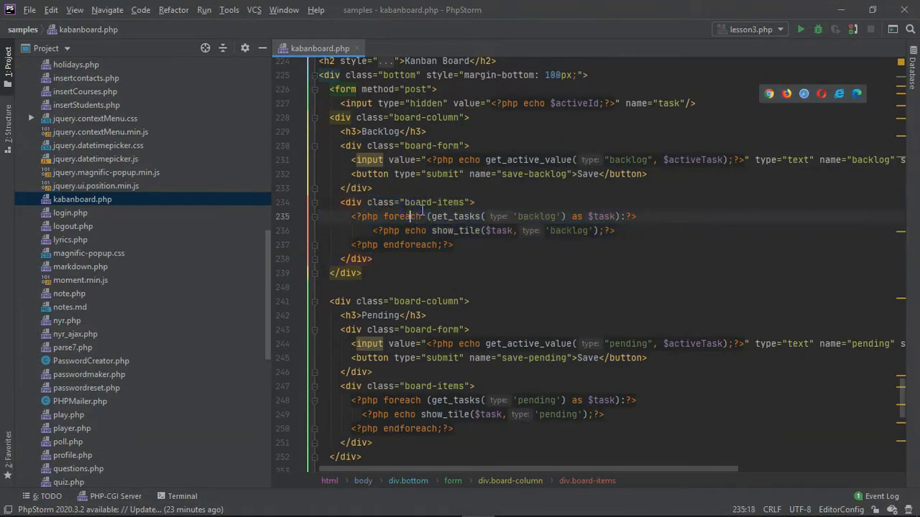
pyautogui.moveTo(546, 193)
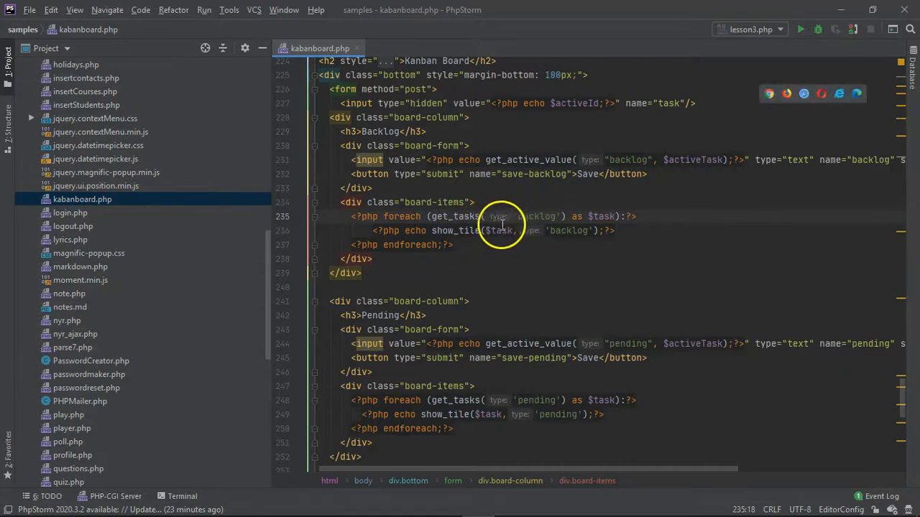
pyautogui.scroll(-3)
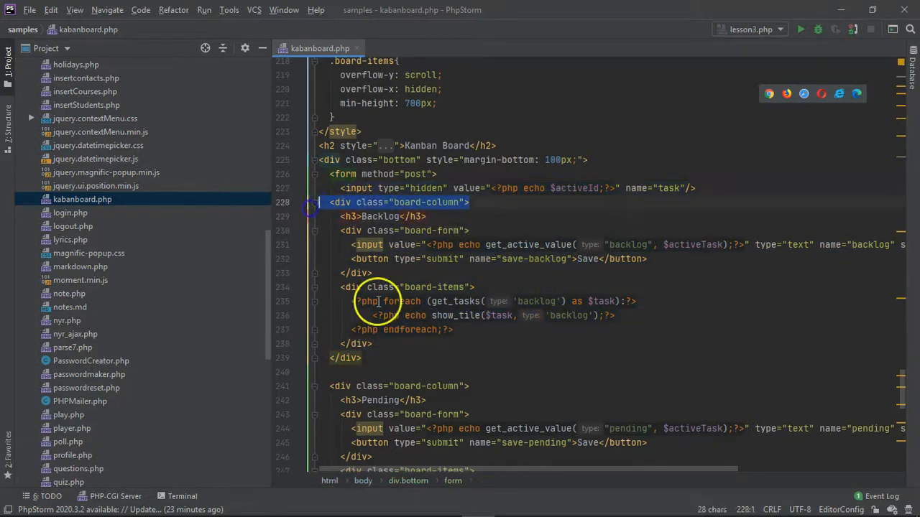
pyautogui.click(386, 216)
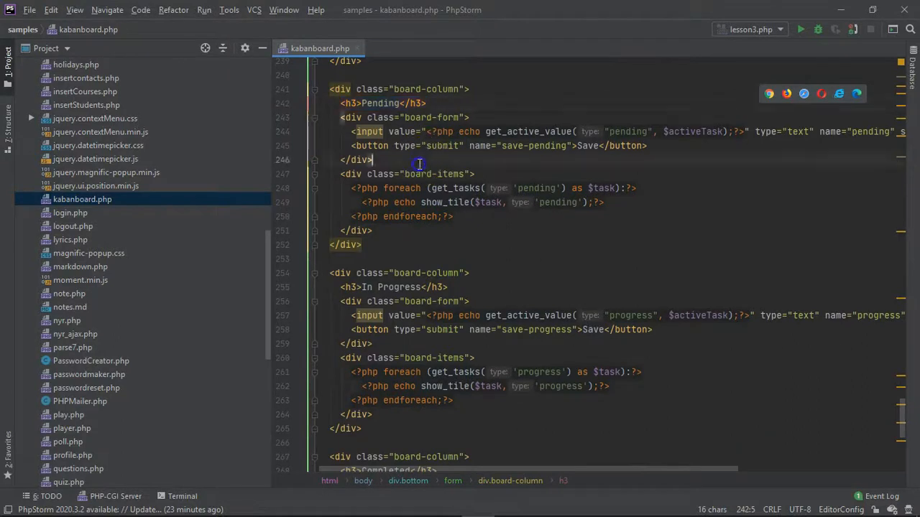
# Highlight the Pending foreach loop, then scroll the Kanban Board page in Chrome
pyautogui.click(384, 216)
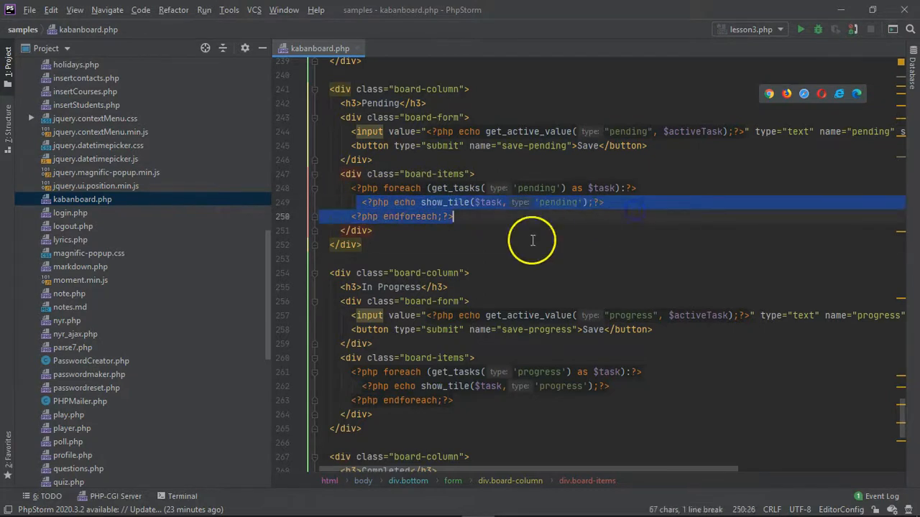
pyautogui.scroll(-3)
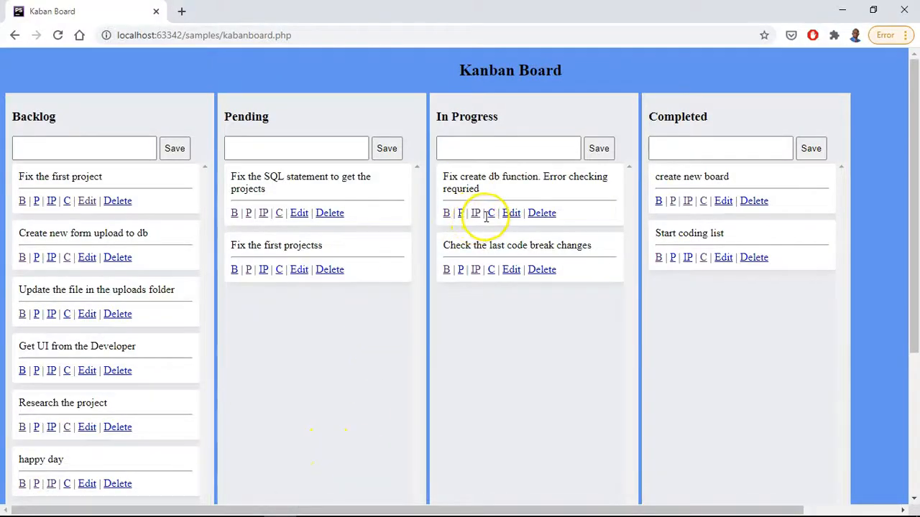
pyautogui.scroll(-3)
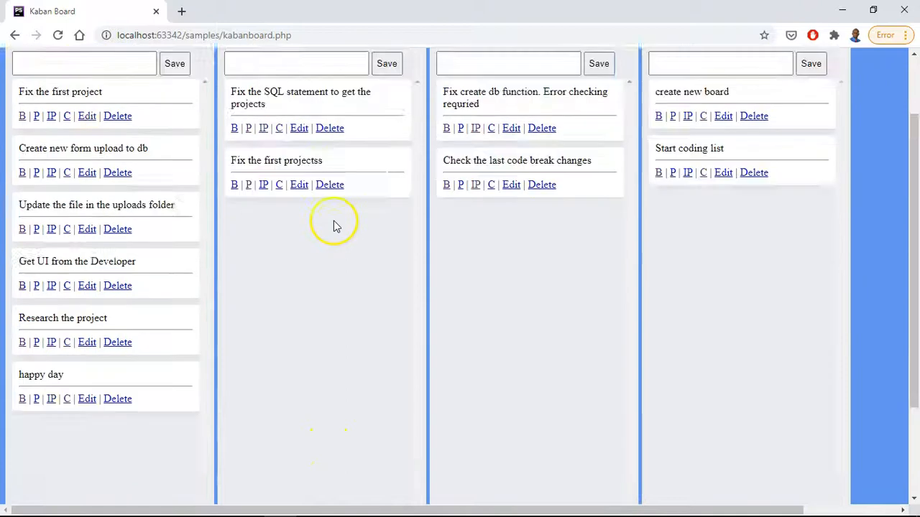